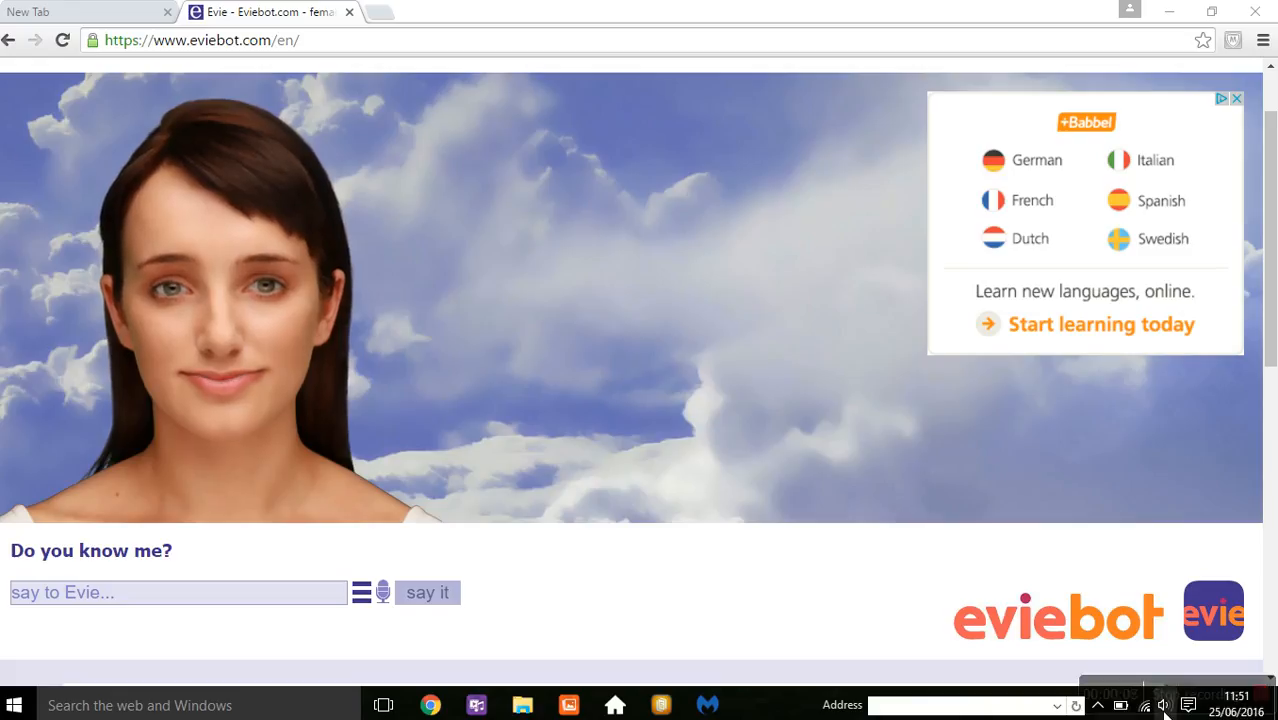
Raise the taskbar speaker volume from 4 to 44
click(1163, 705)
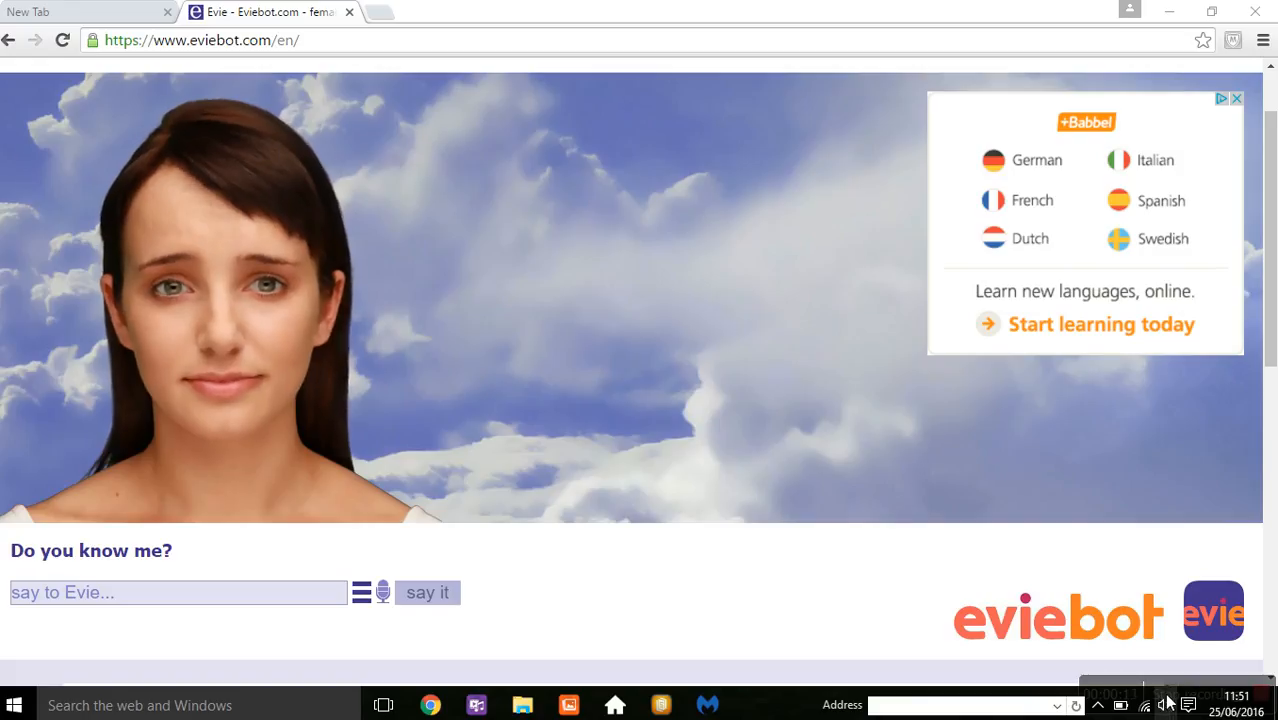
click(1164, 705)
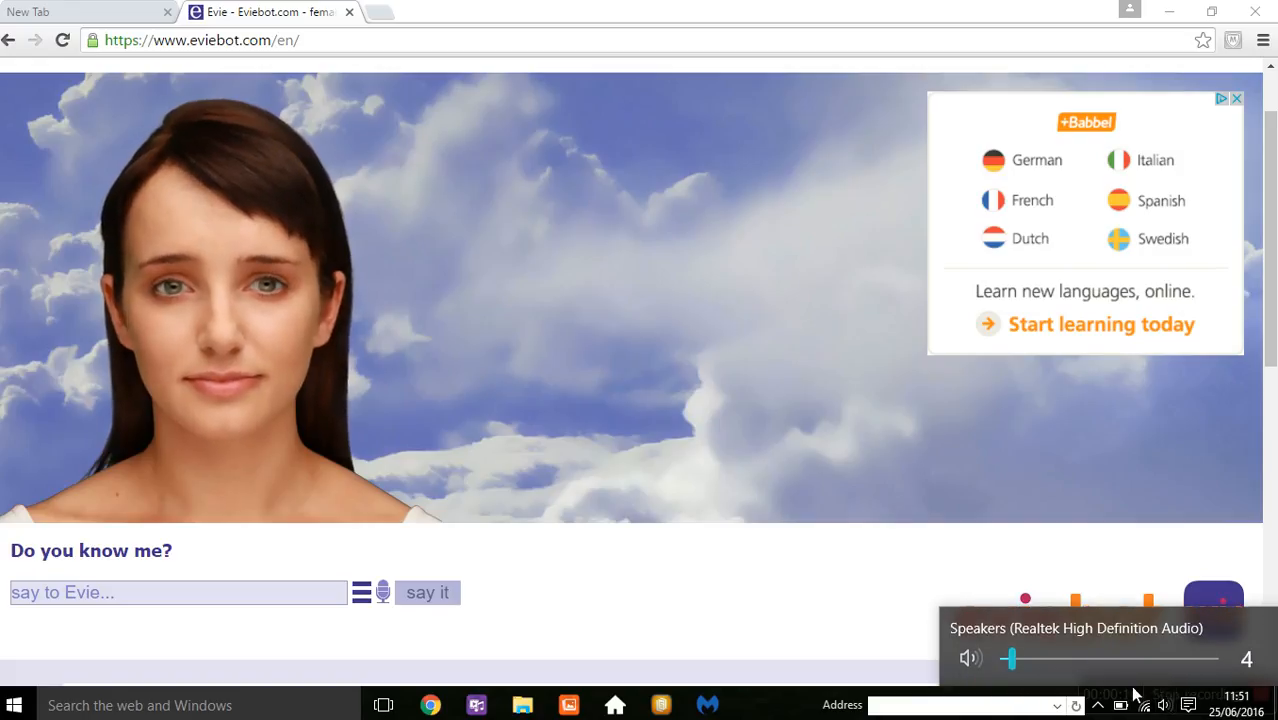
drag(1010, 658, 1097, 658)
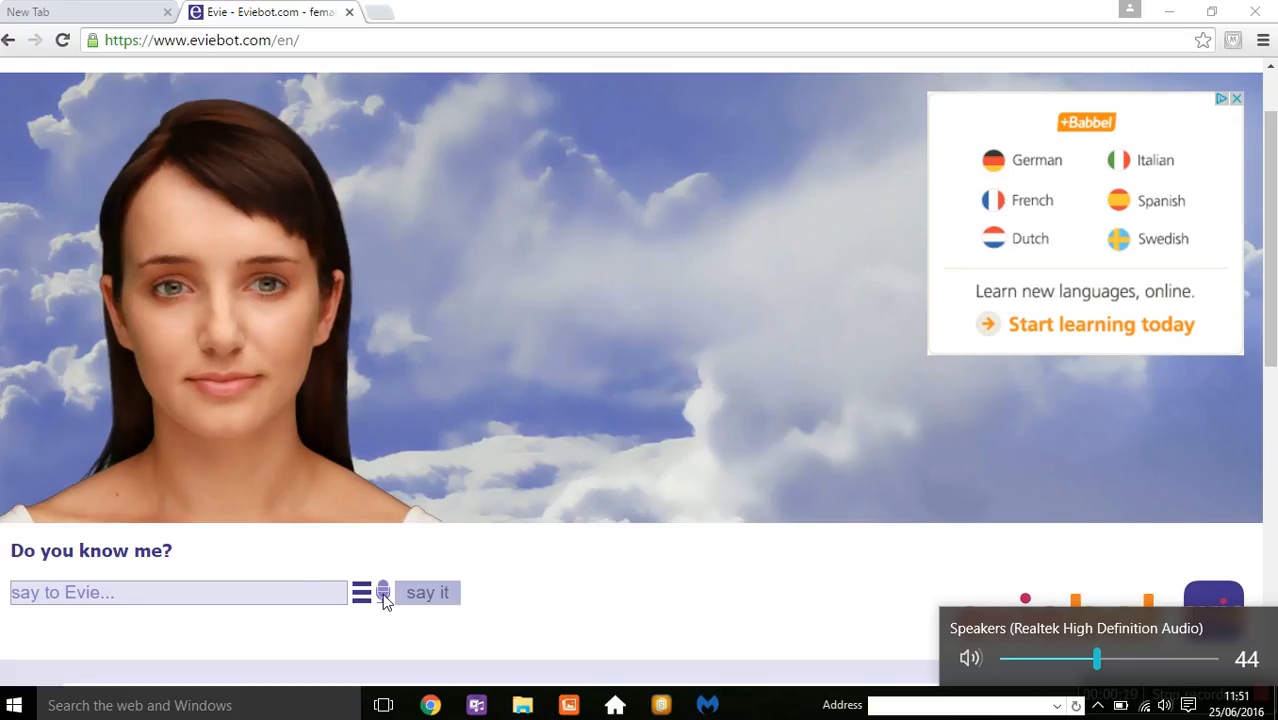
Speak the first lines to Evie through the microphone
click(382, 592)
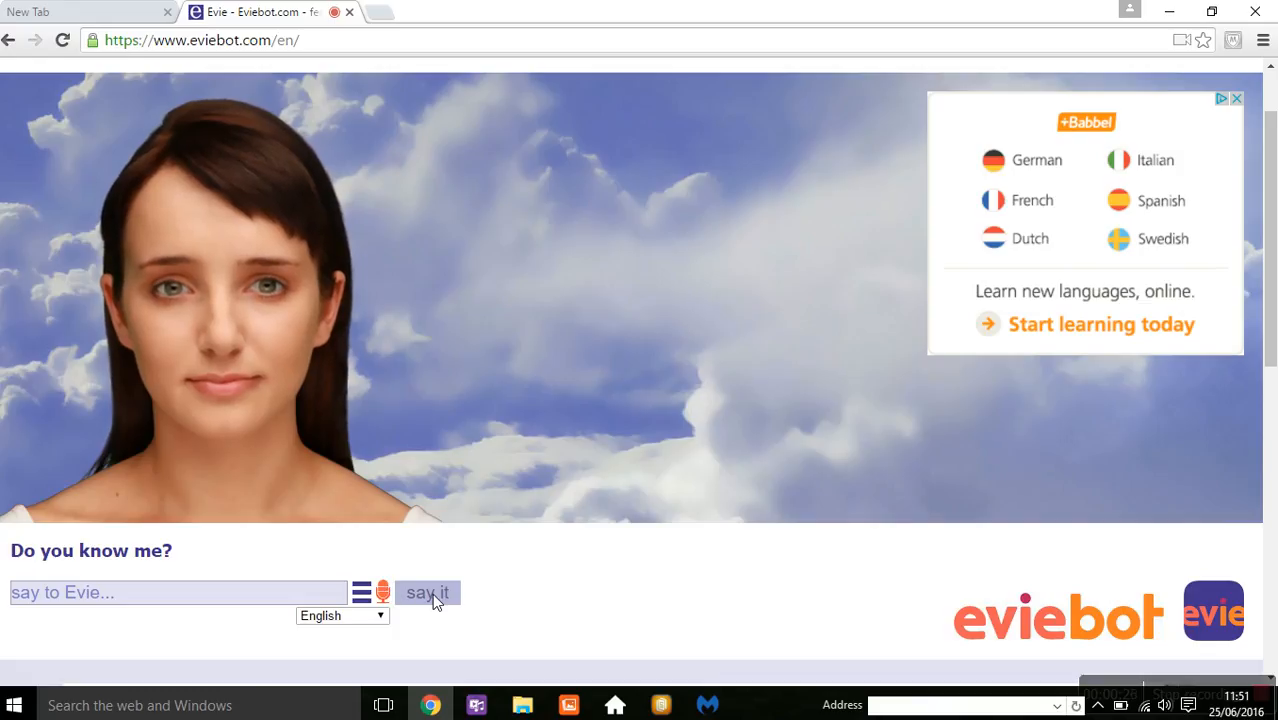
click(427, 592)
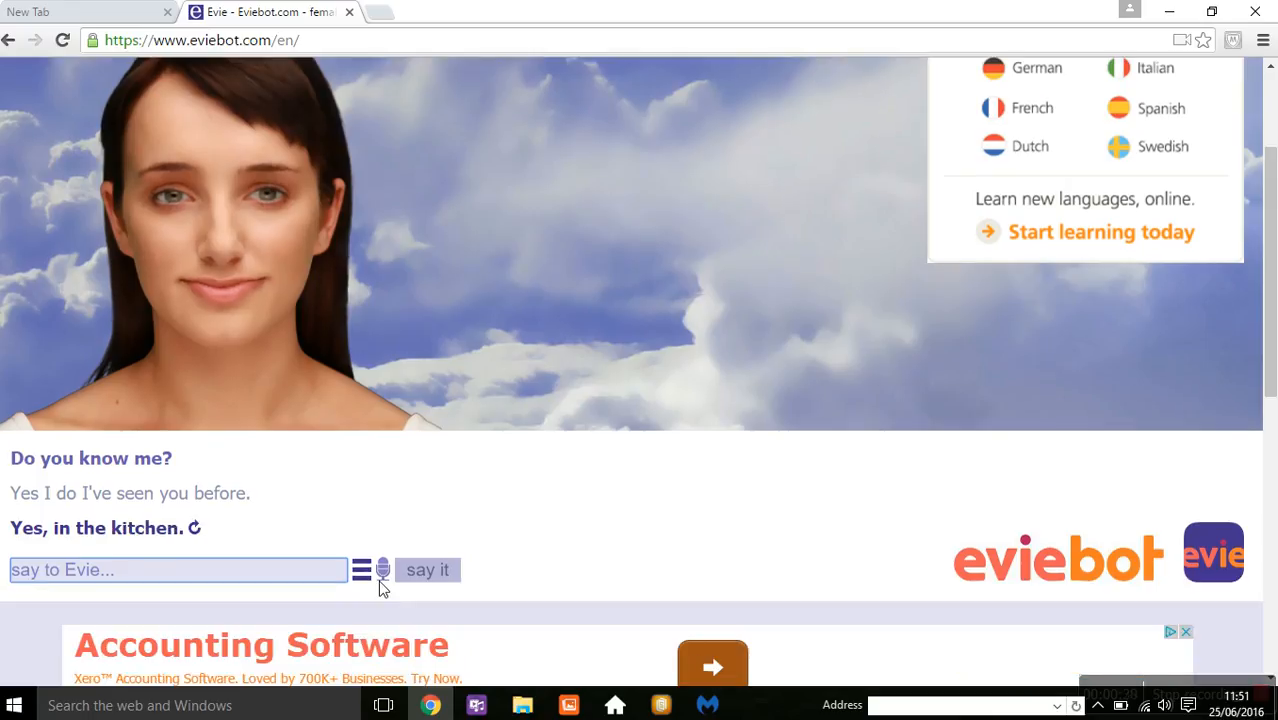
click(382, 570)
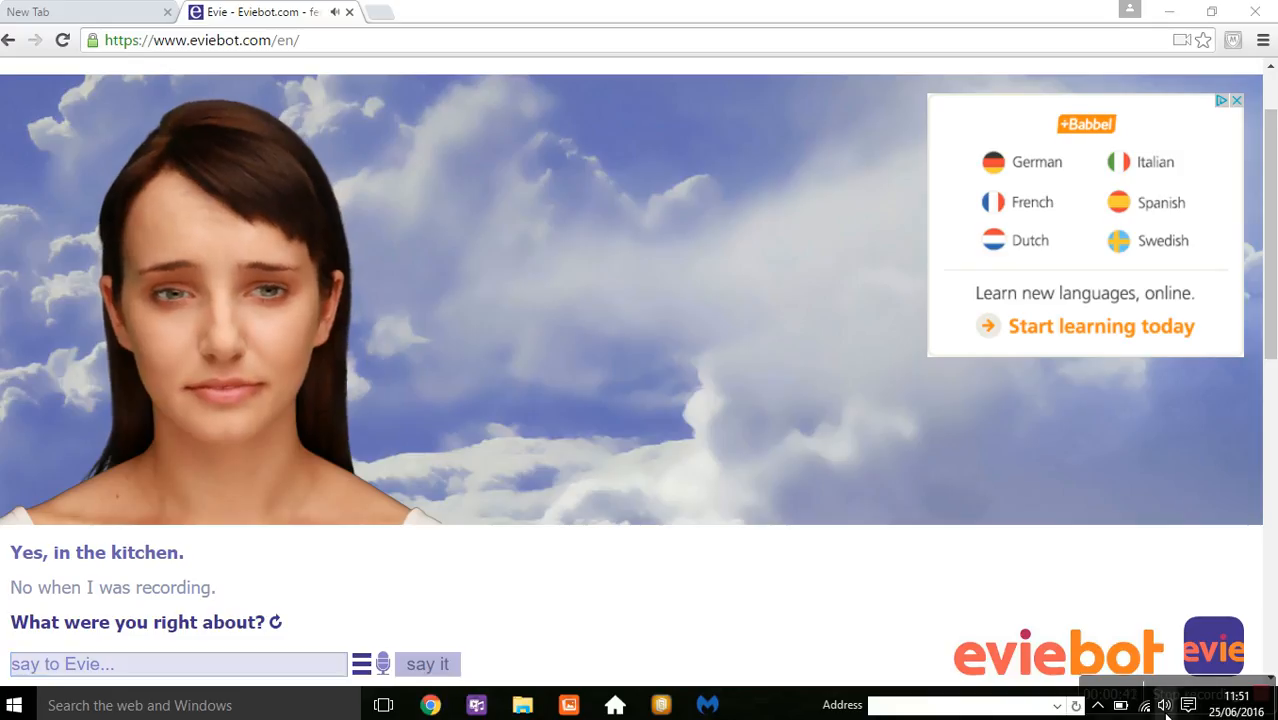
Lower the speaker volume to 38 and say 'Everything.' to Evie
click(1164, 705)
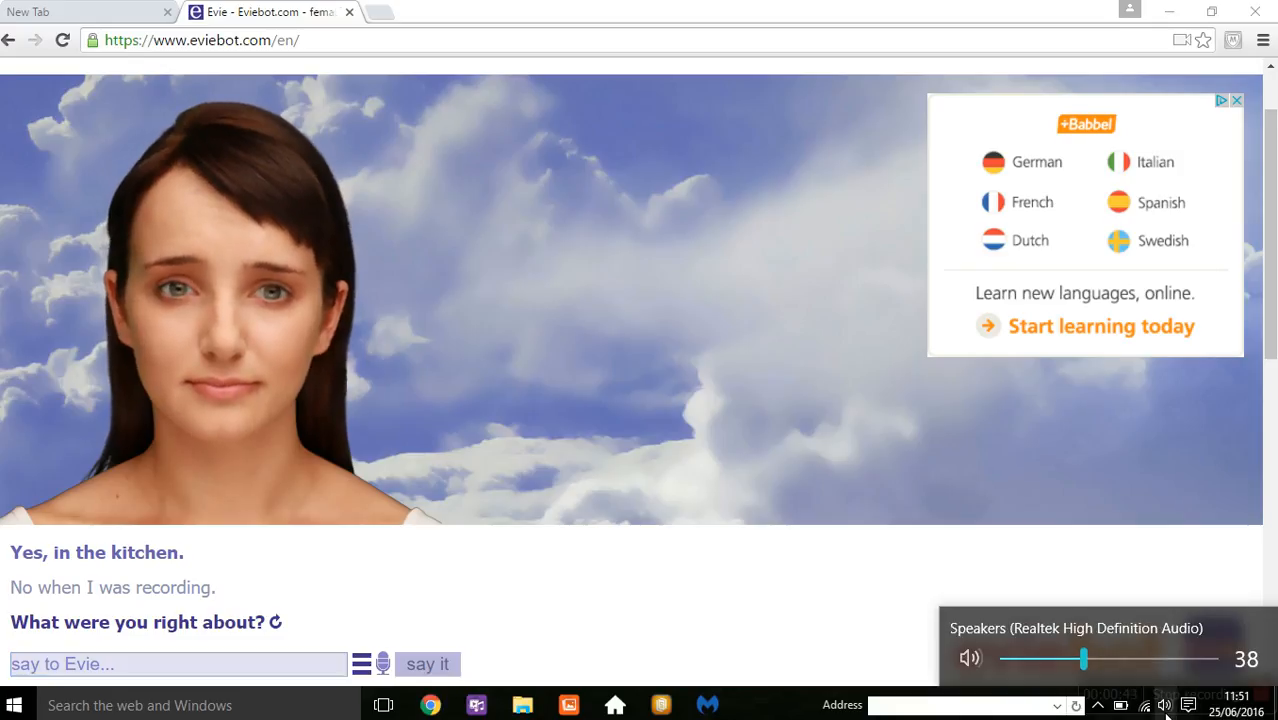
drag(1084, 658, 1060, 658)
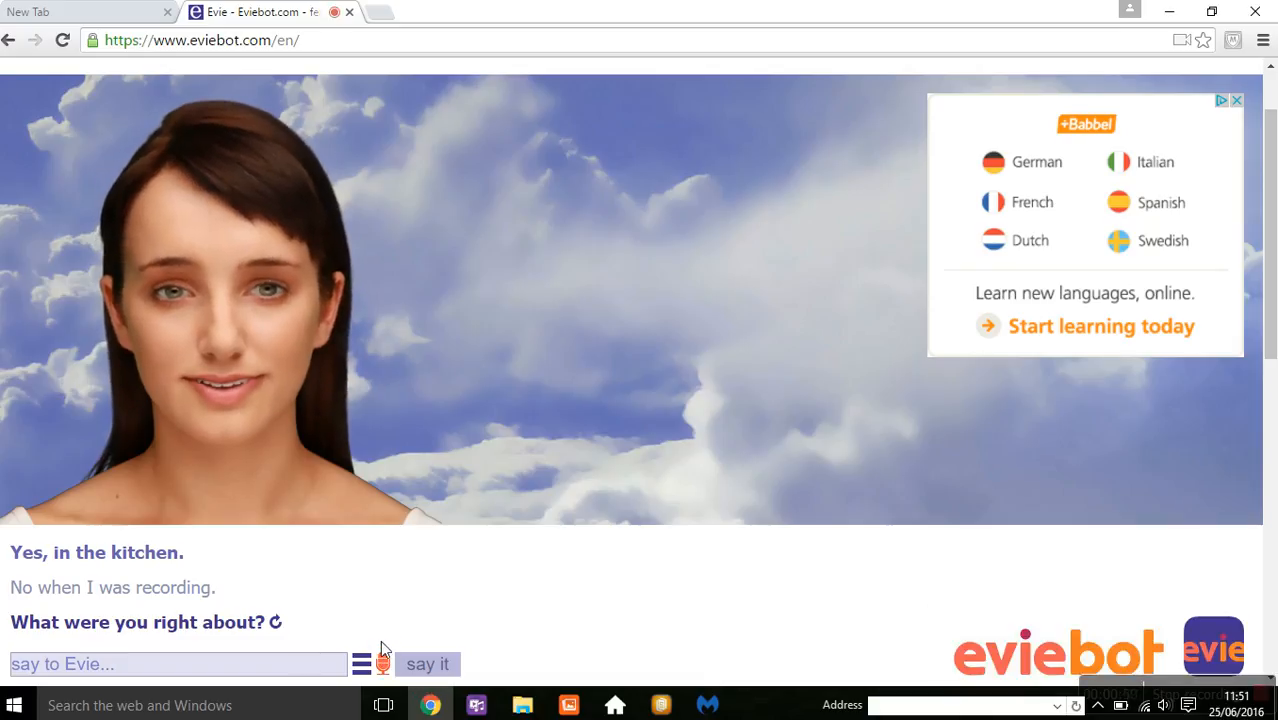
click(427, 664)
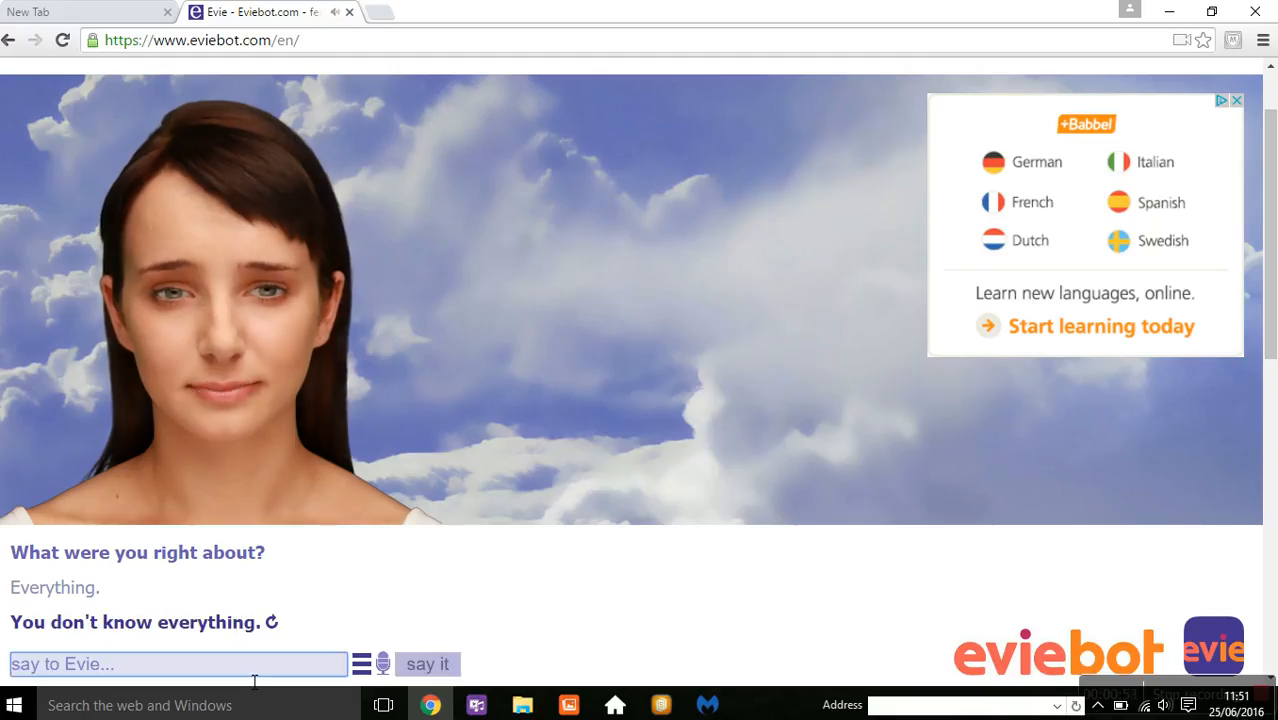
Keep speaking to Evie until 'You're never right I am always right.' is logged
click(383, 664)
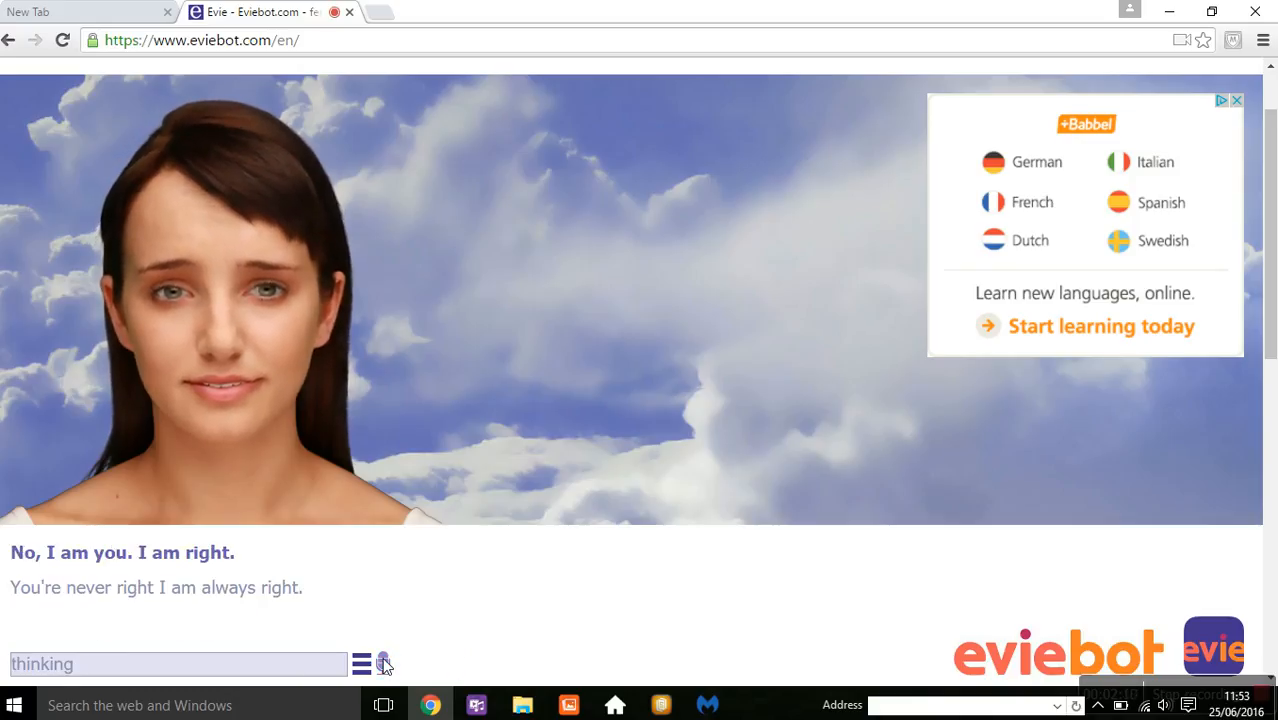
Dismiss the microphone error, say 'I am.', and scroll to Evie's full reply
click(385, 663)
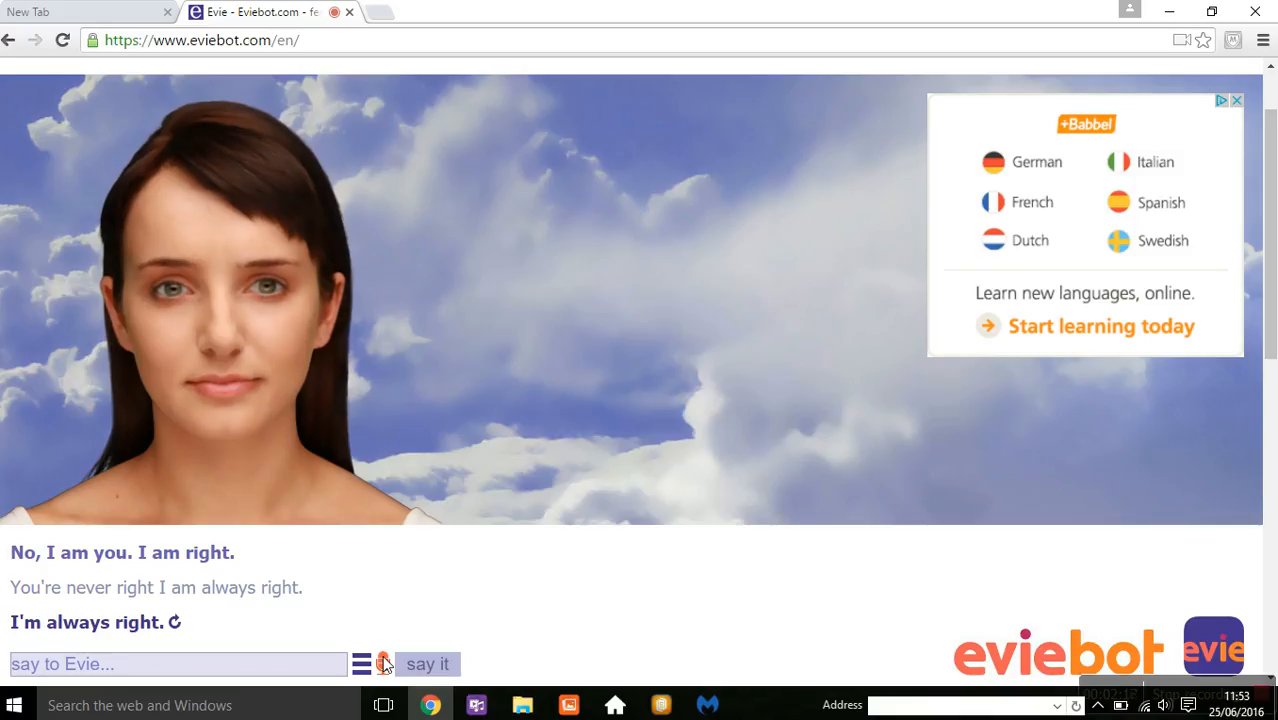
click(388, 665)
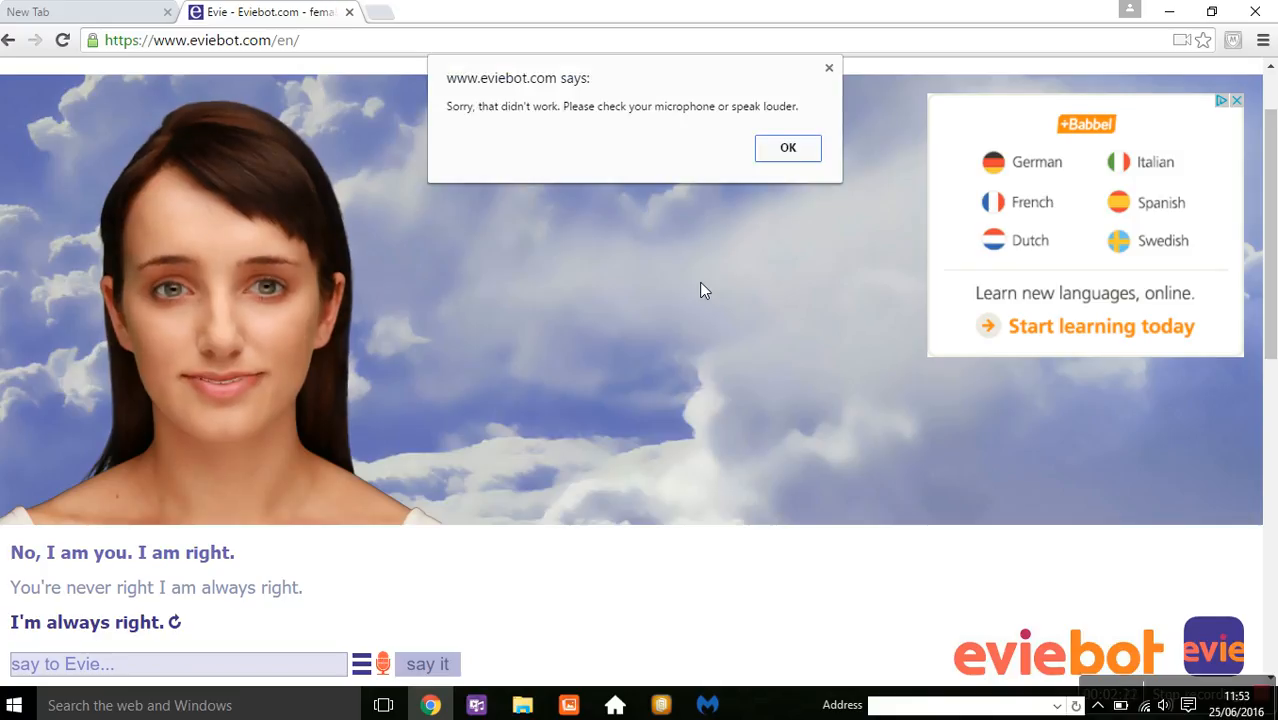
click(787, 147)
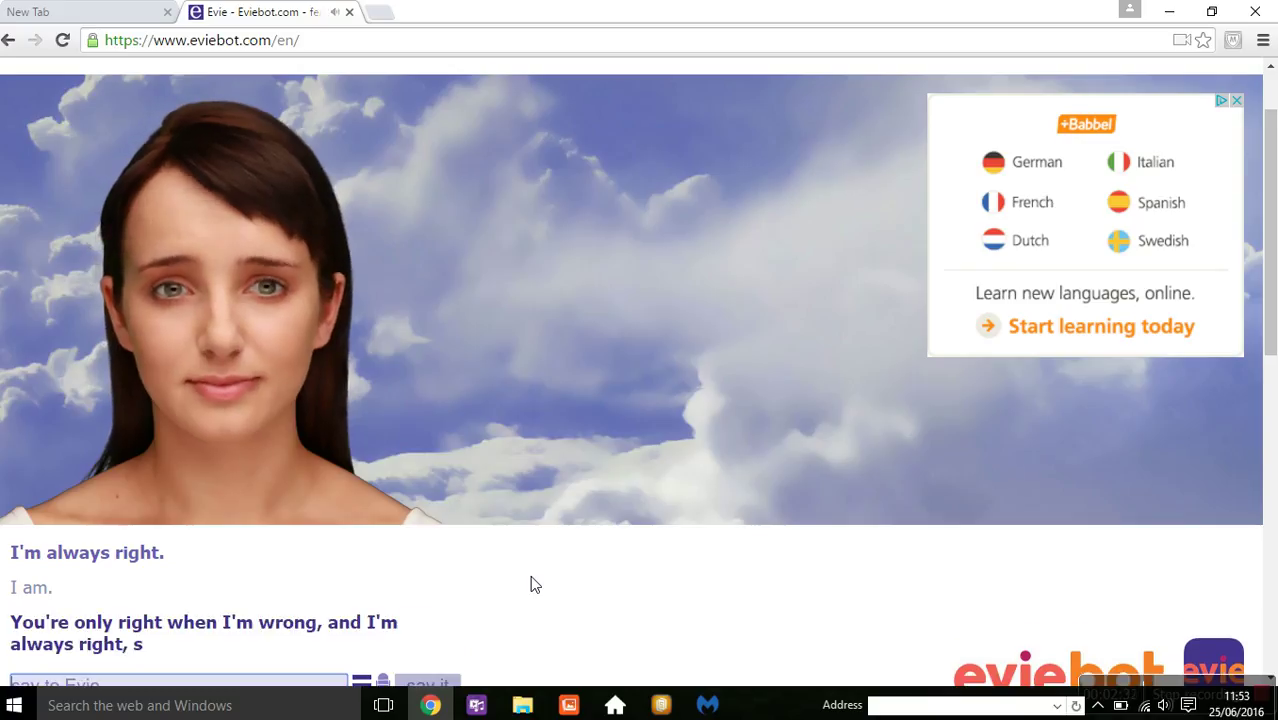
scroll(down, 3)
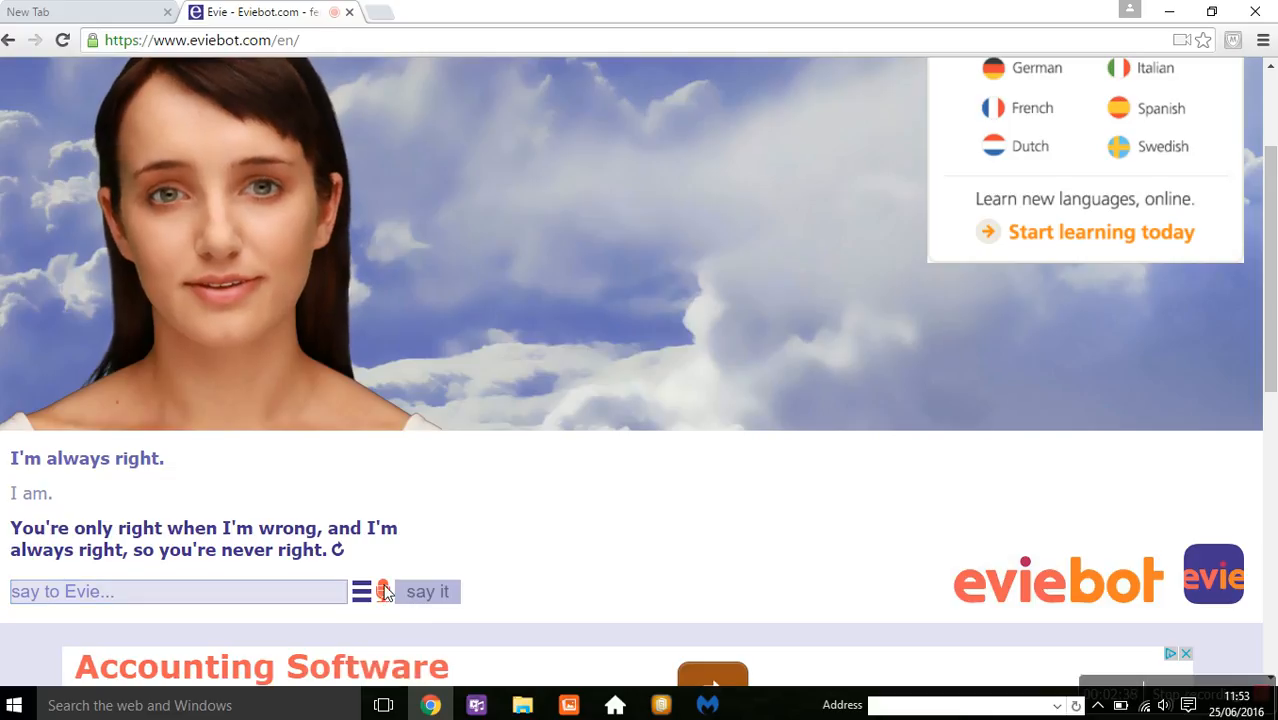
Speak the next replies to Evie through the microphone
click(427, 591)
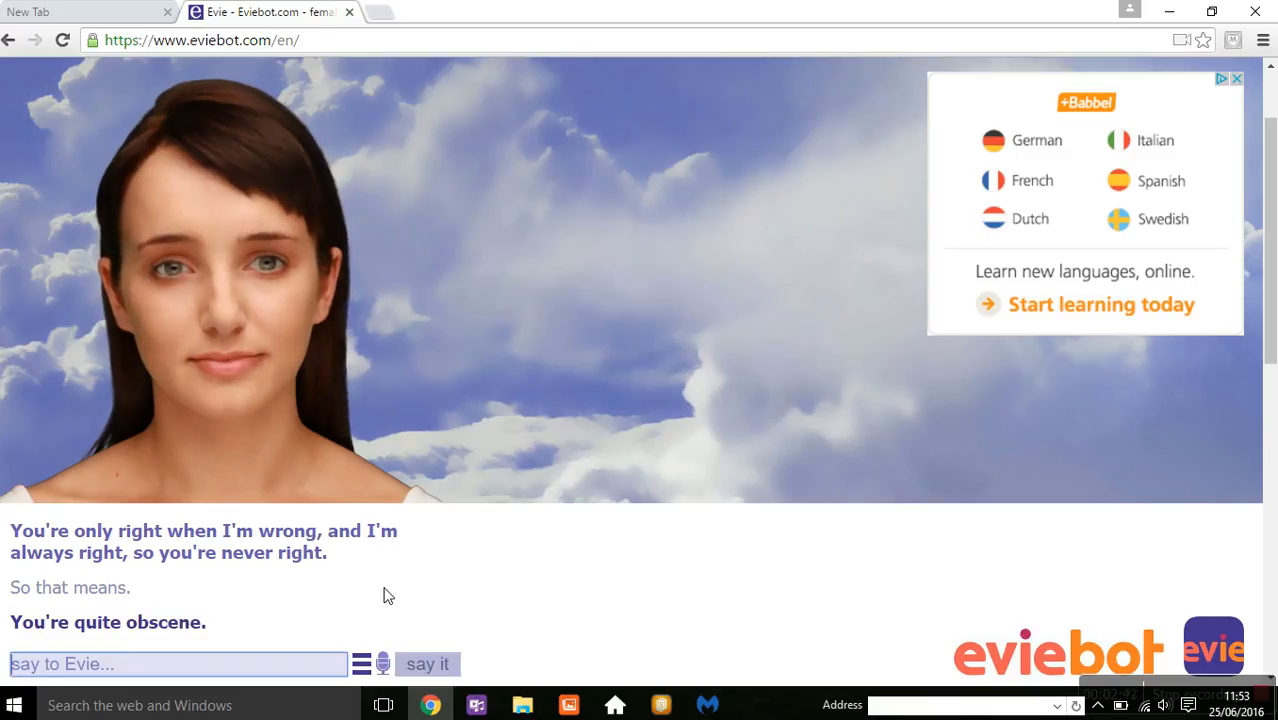
click(384, 664)
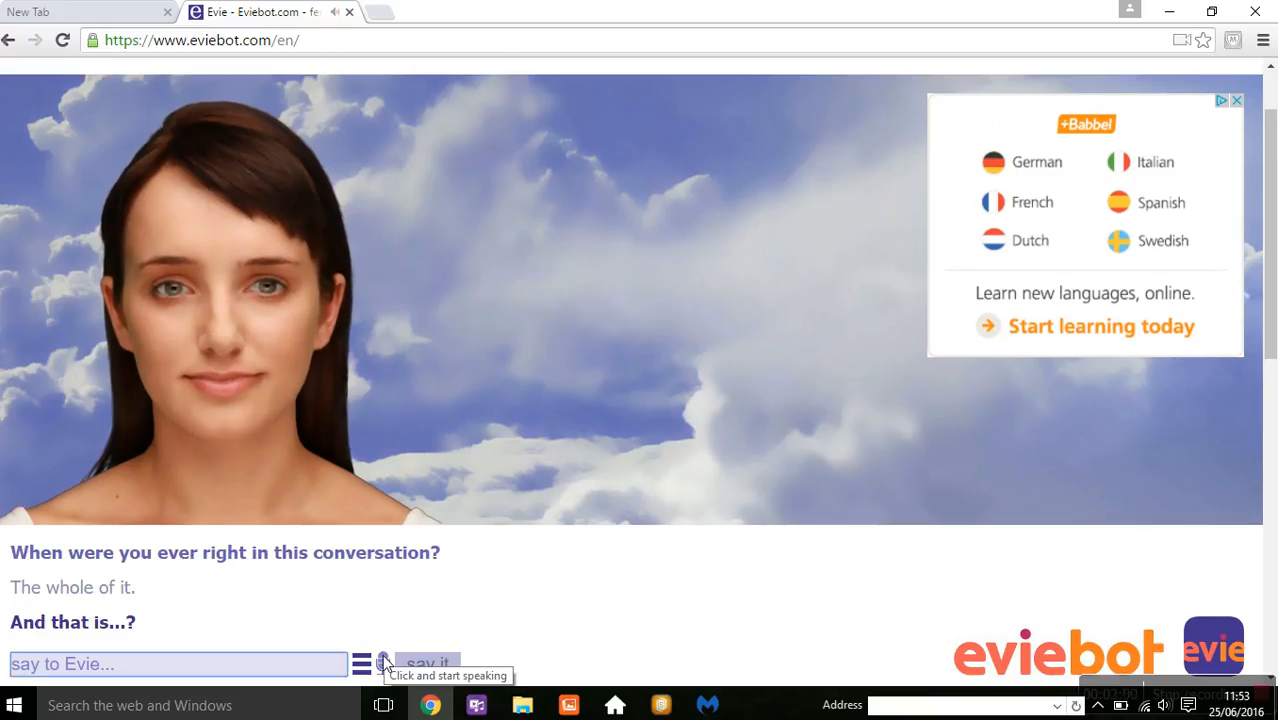
click(384, 662)
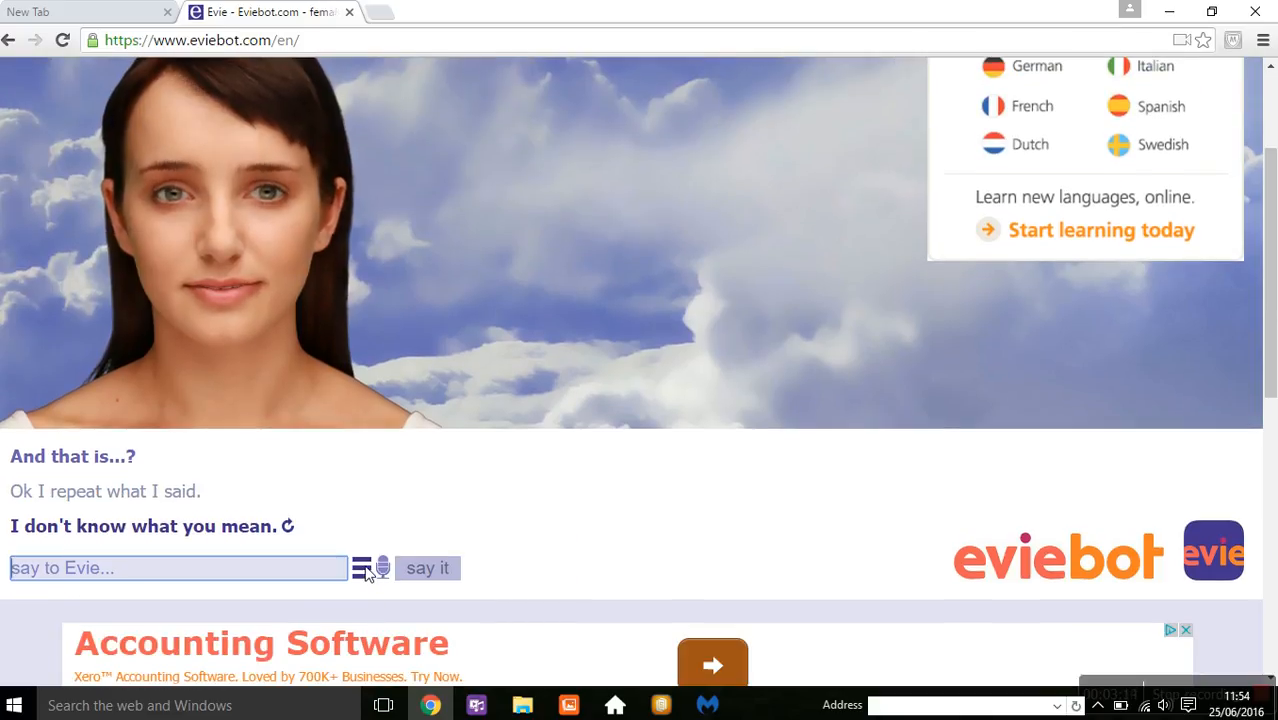
Use the conversation options, say 'You said do you know me', and view the transcript tab
click(361, 568)
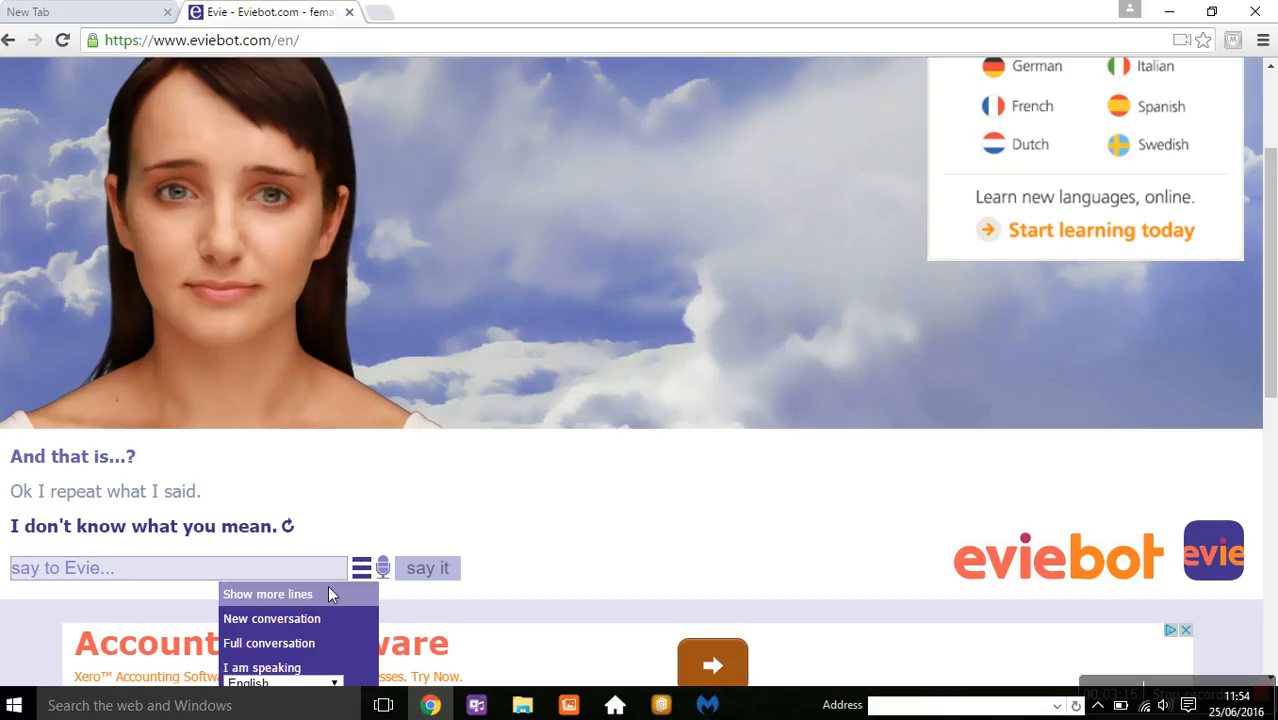
click(270, 643)
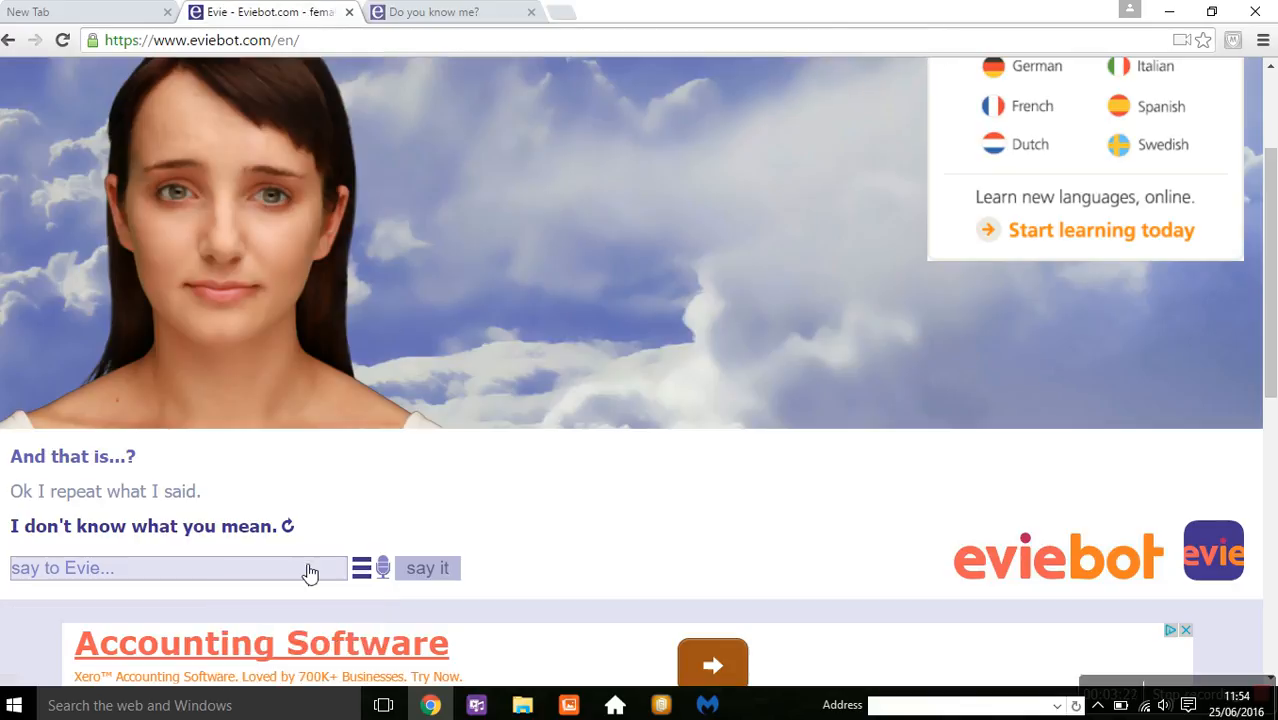
click(383, 568)
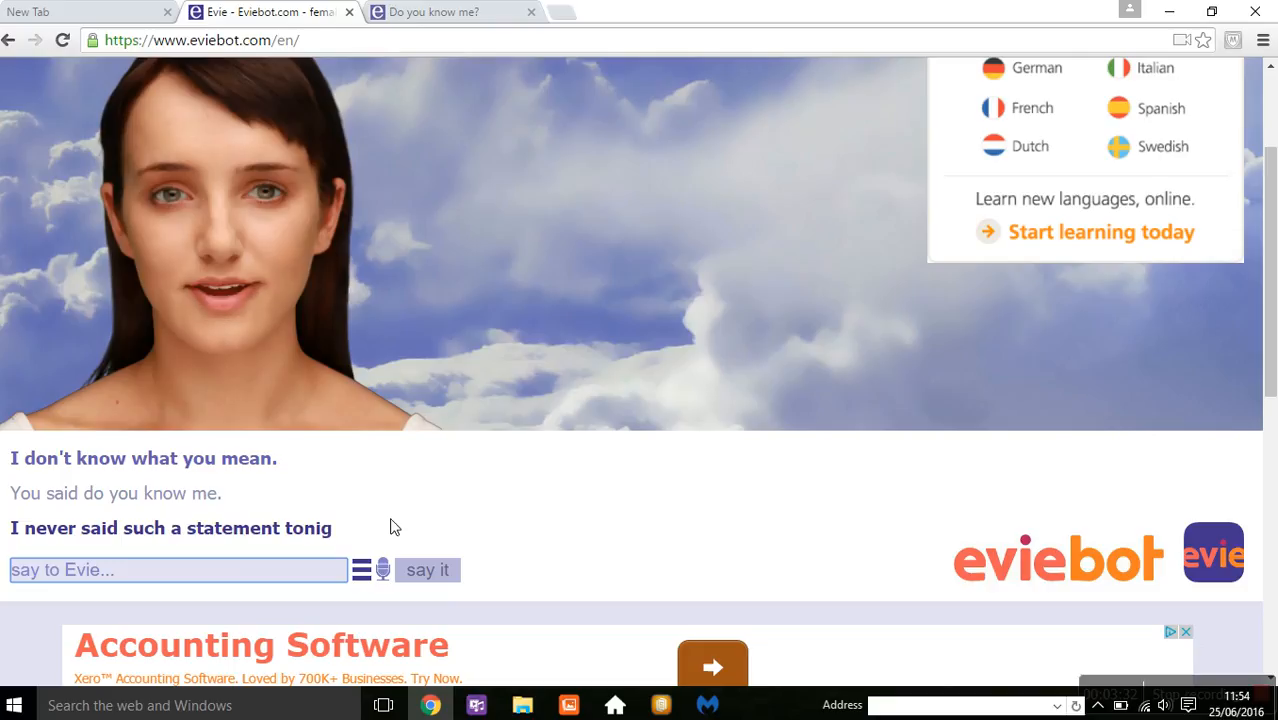
mouse_move(382, 572)
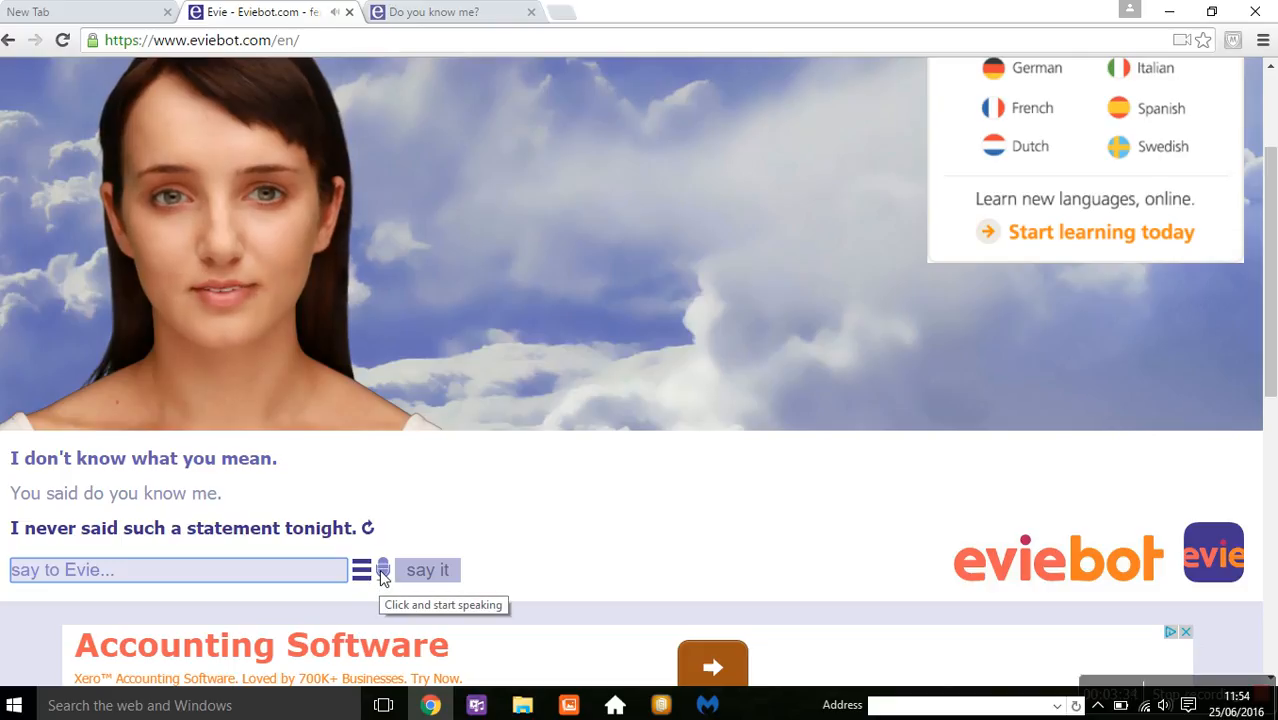
click(383, 569)
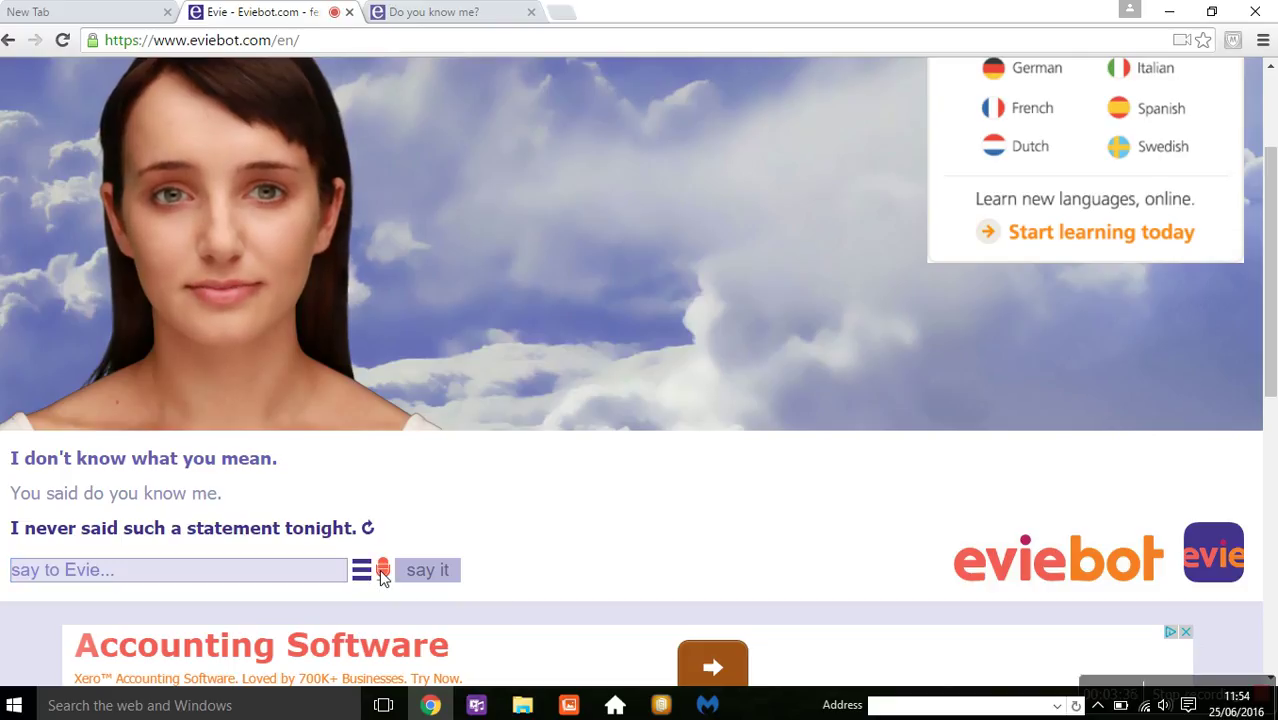
click(435, 11)
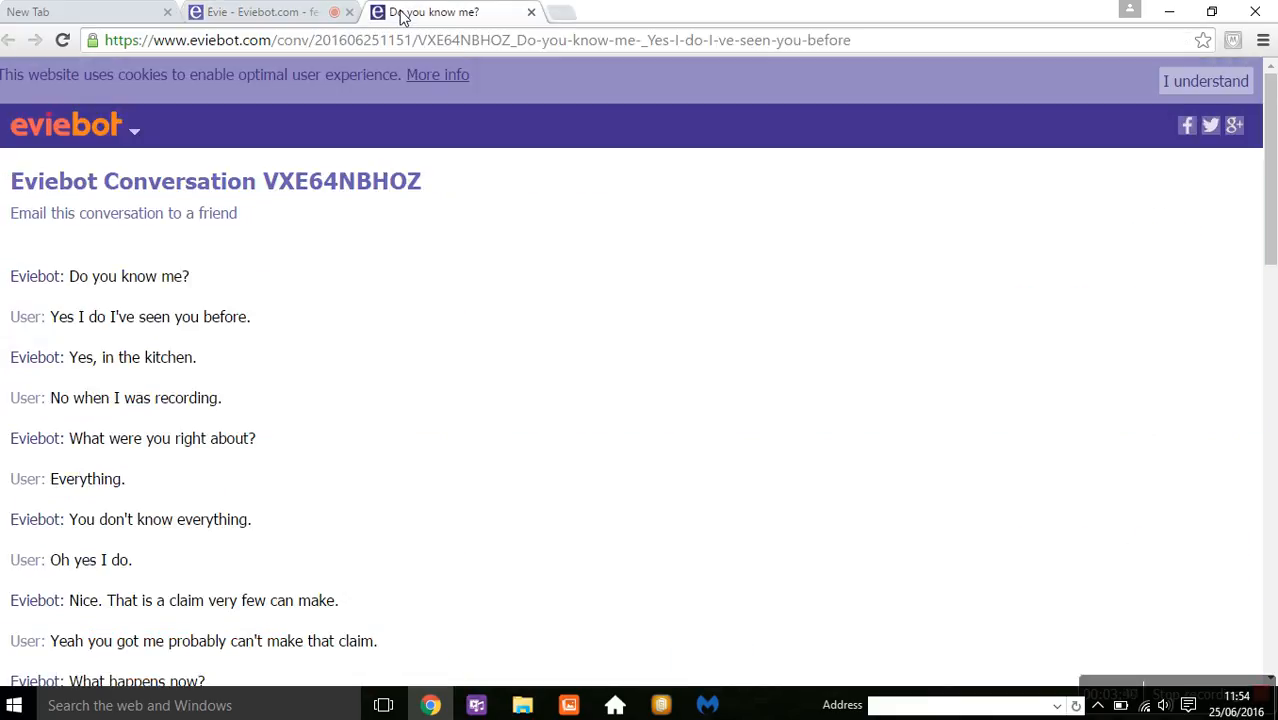
Say 'And then I said yes I do' to Evie, glancing at the transcript tab
click(270, 11)
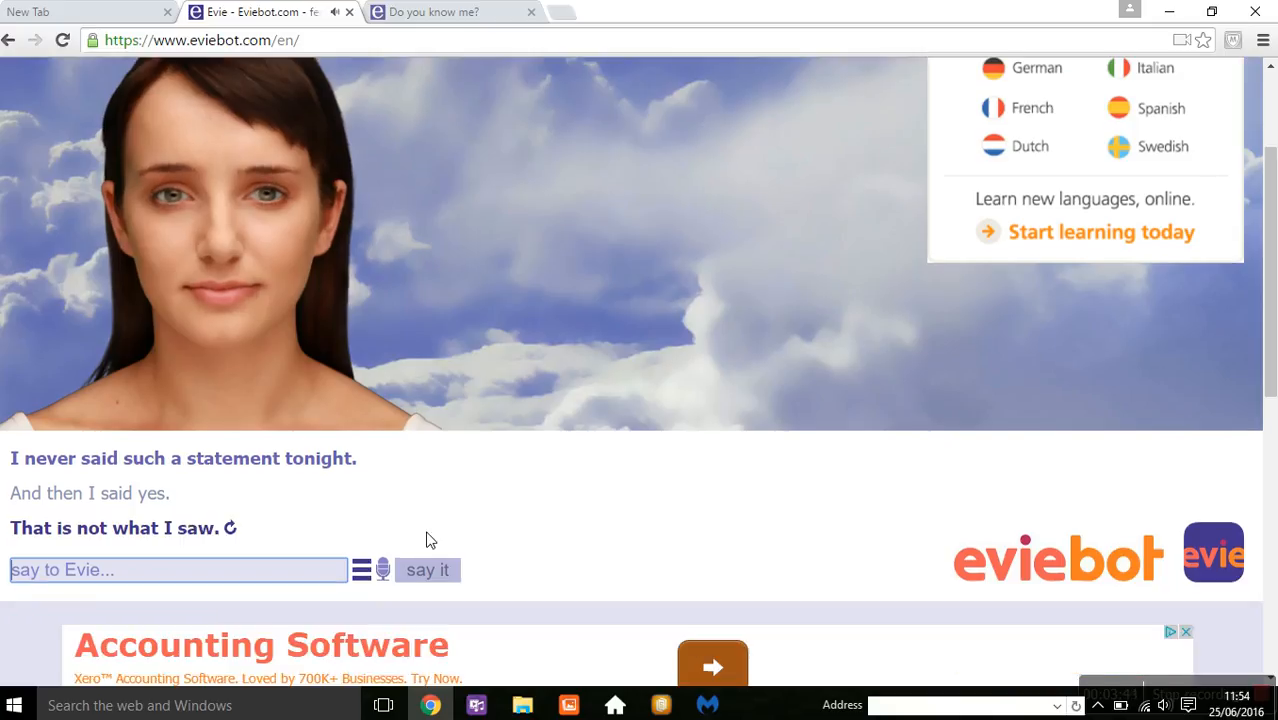
click(382, 569)
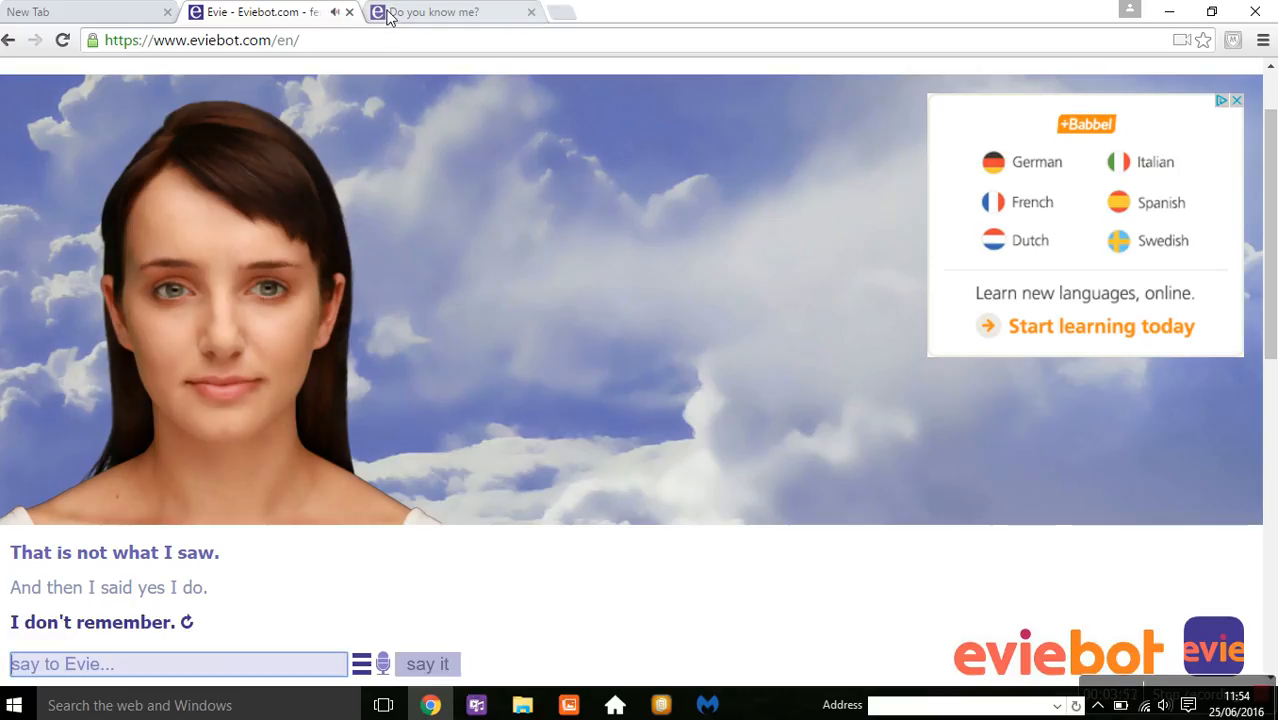
click(453, 11)
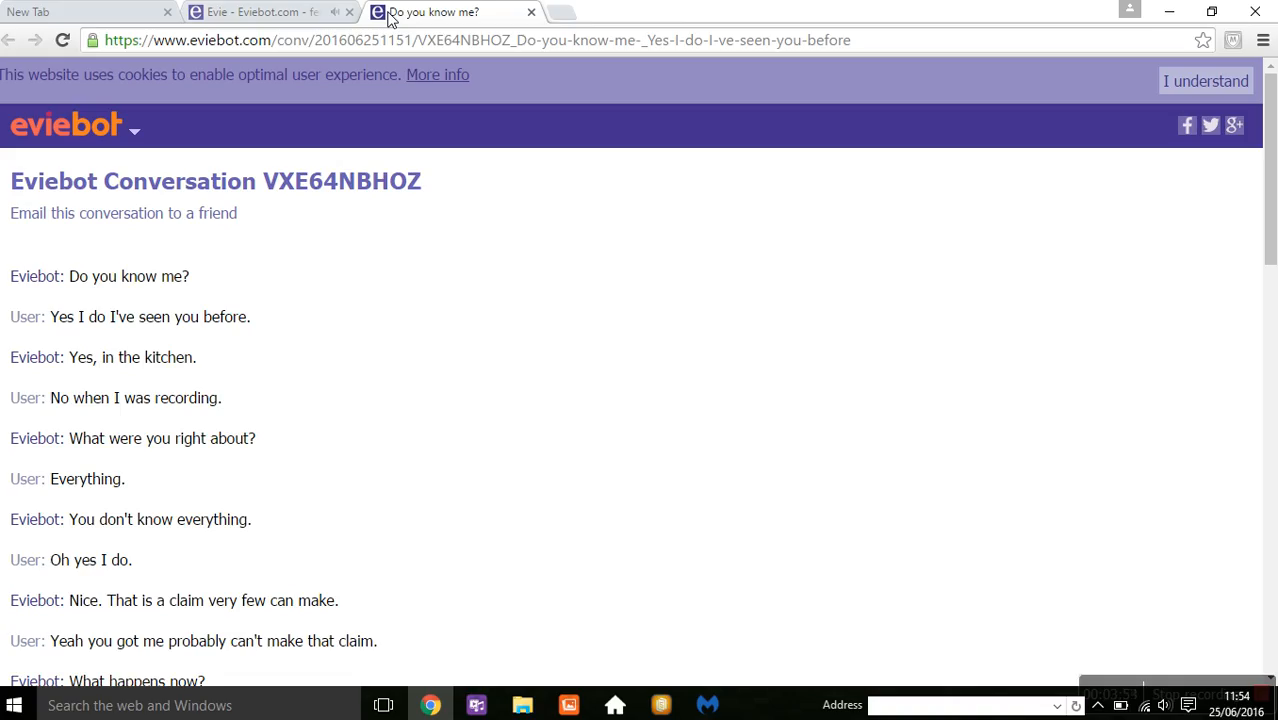
click(270, 11)
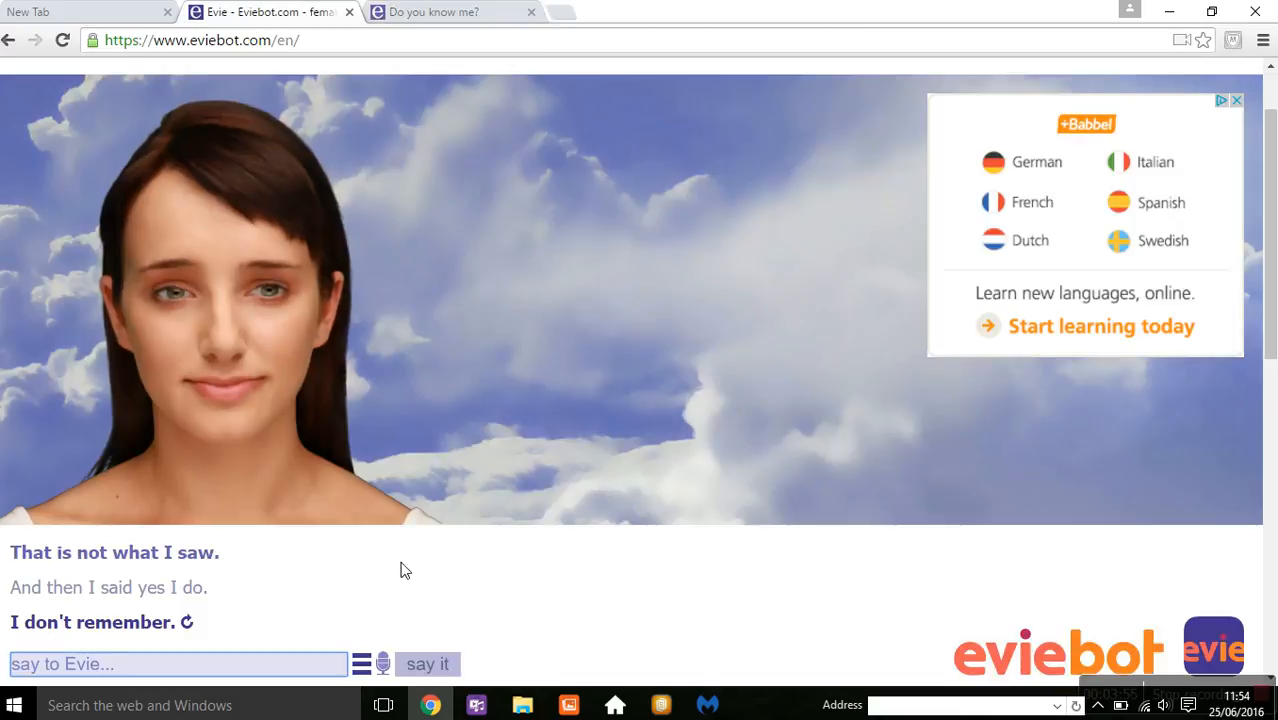
Scroll down the chat and say 'K2.' after Evie's 'Because you are curious.'
scroll(down, 3)
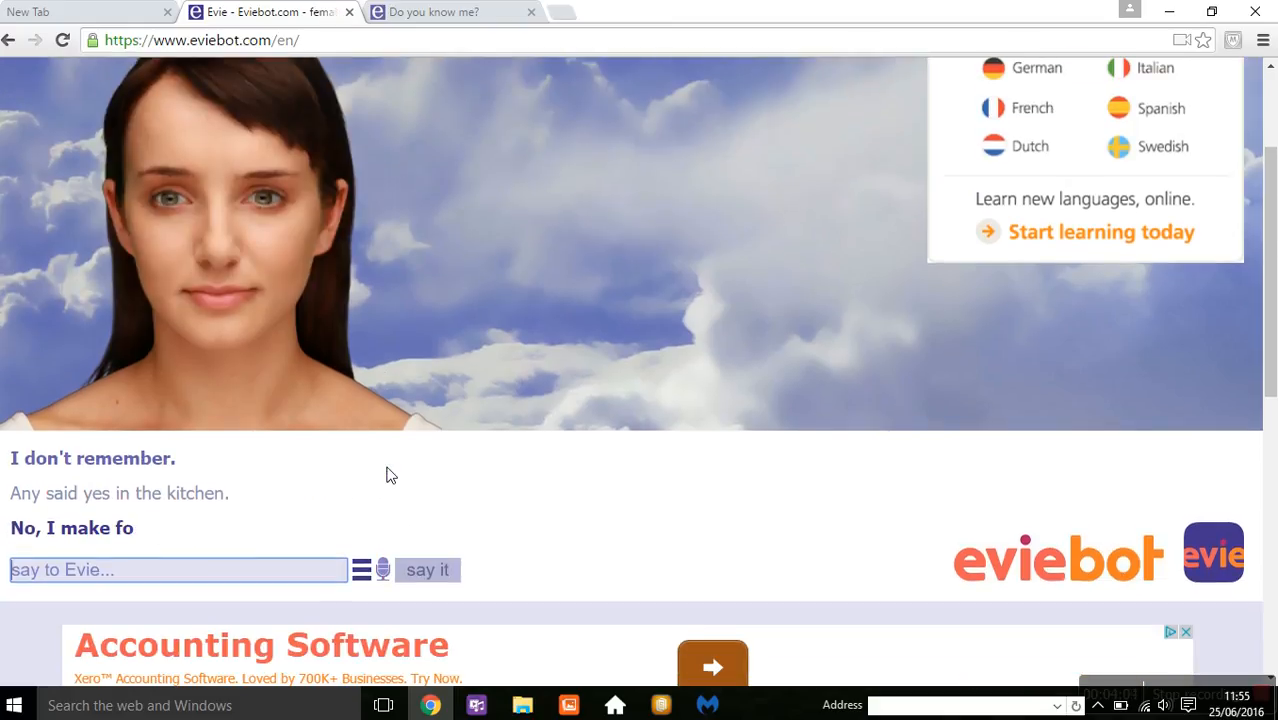
scroll(down, 3)
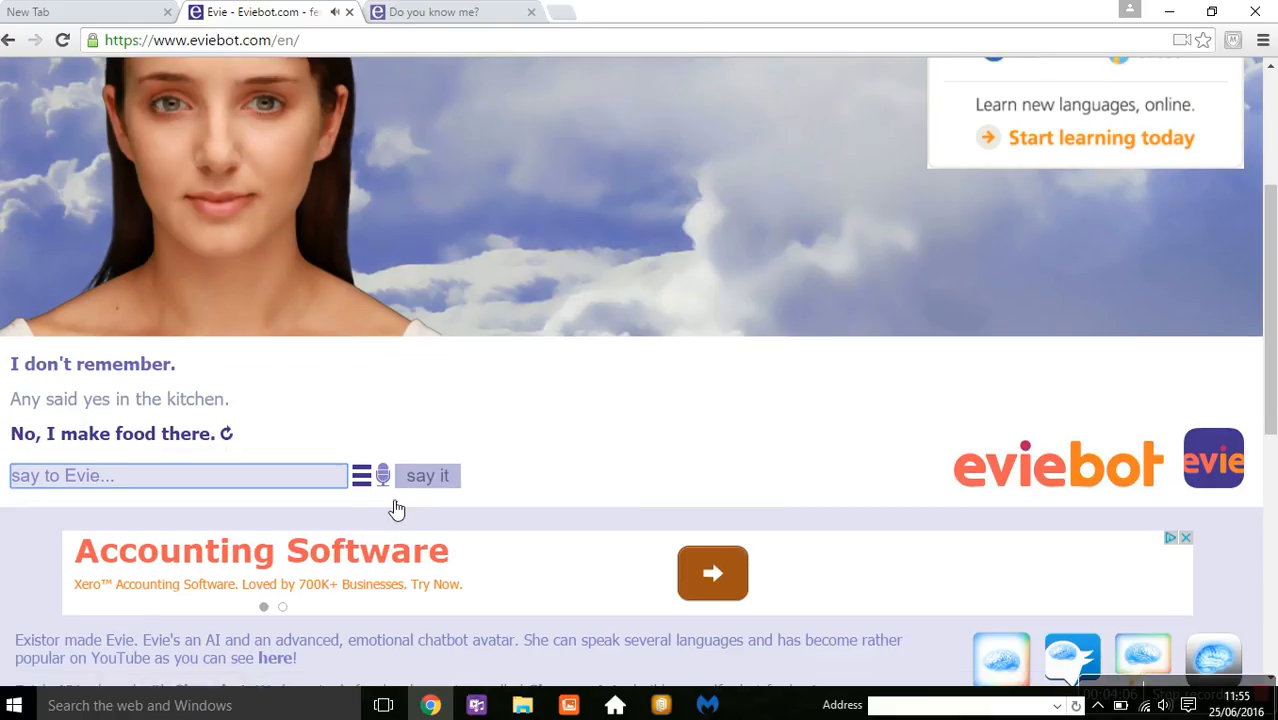
click(380, 476)
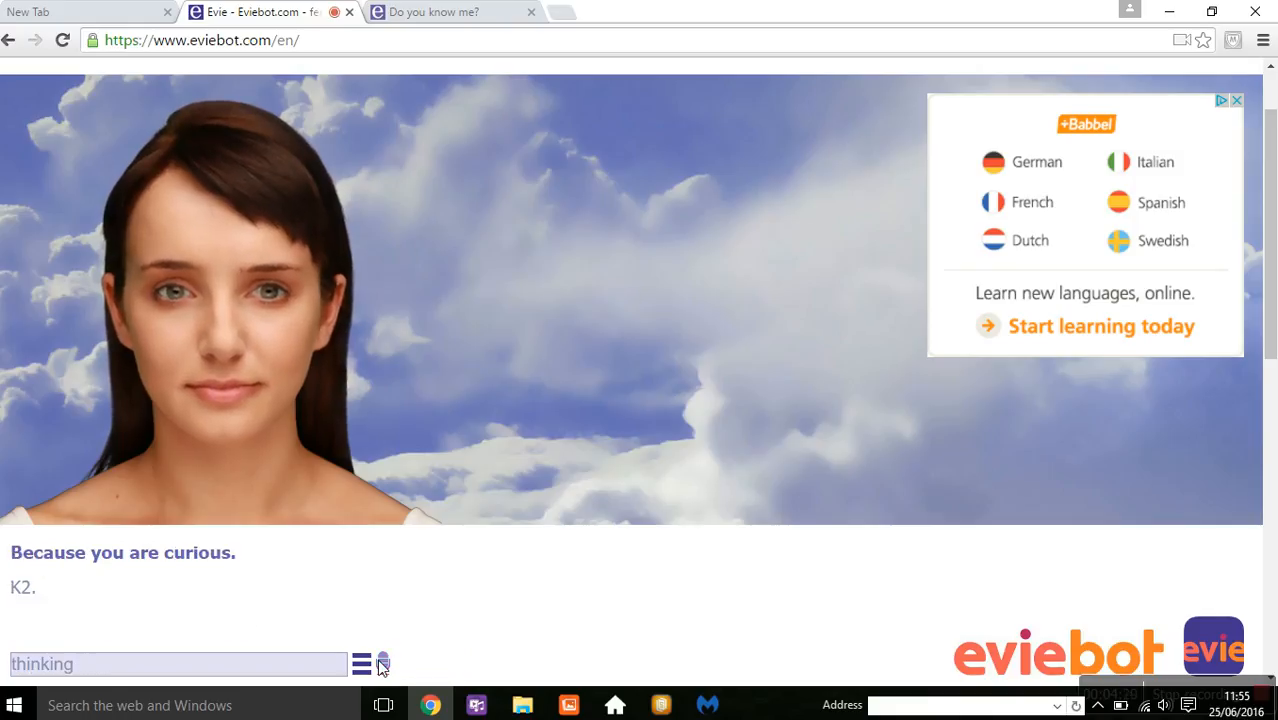
Tell Evie the interrupting-cow knock-knock joke, ending with 'Stop being racist.'
click(382, 663)
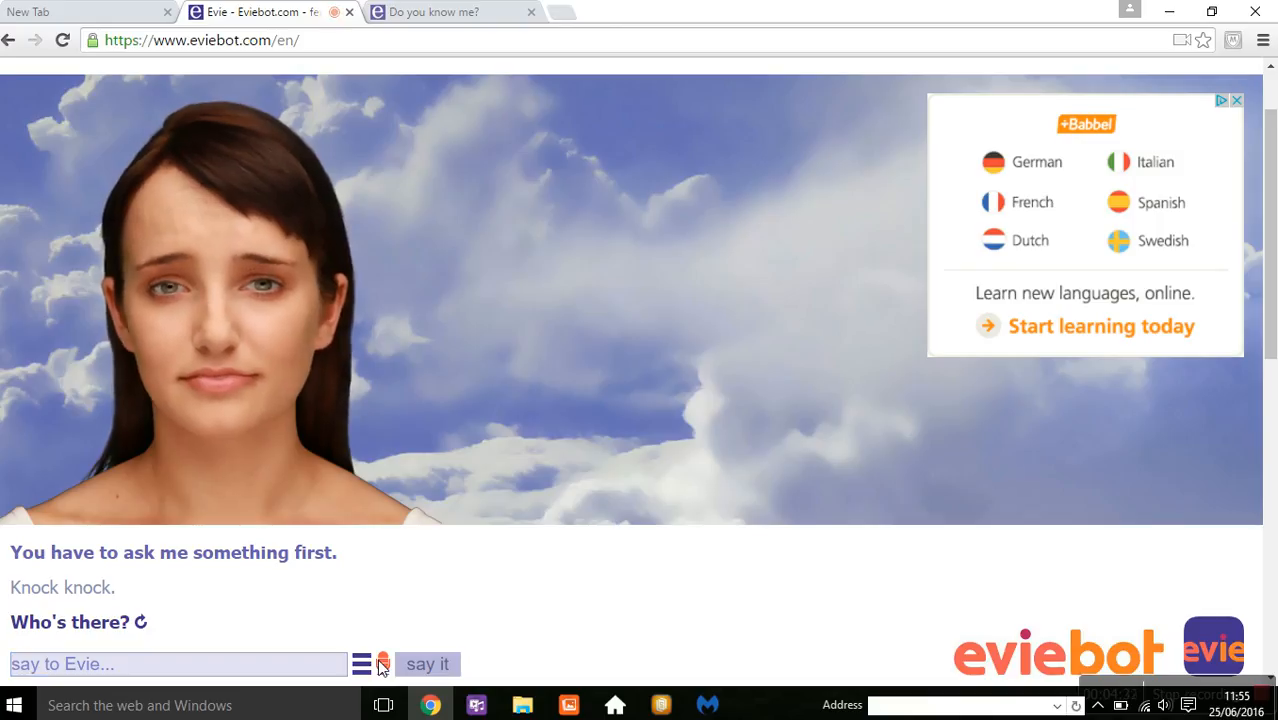
click(427, 664)
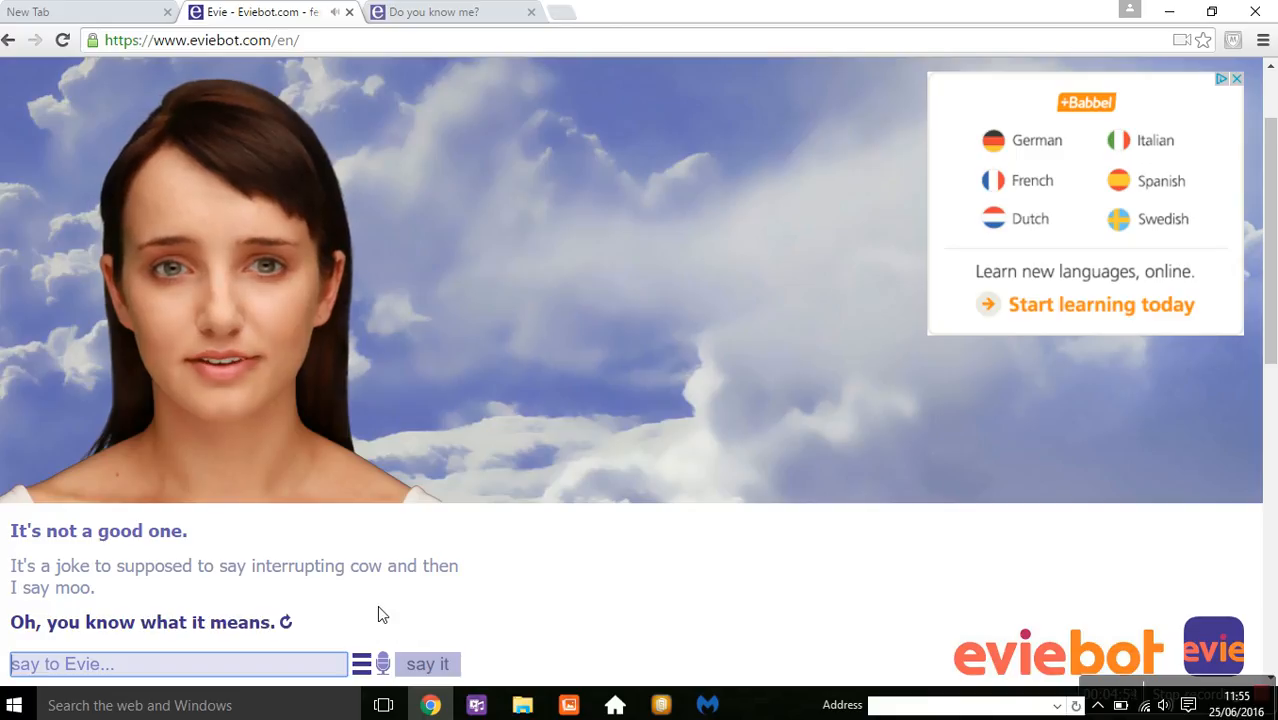
mouse_move(391, 664)
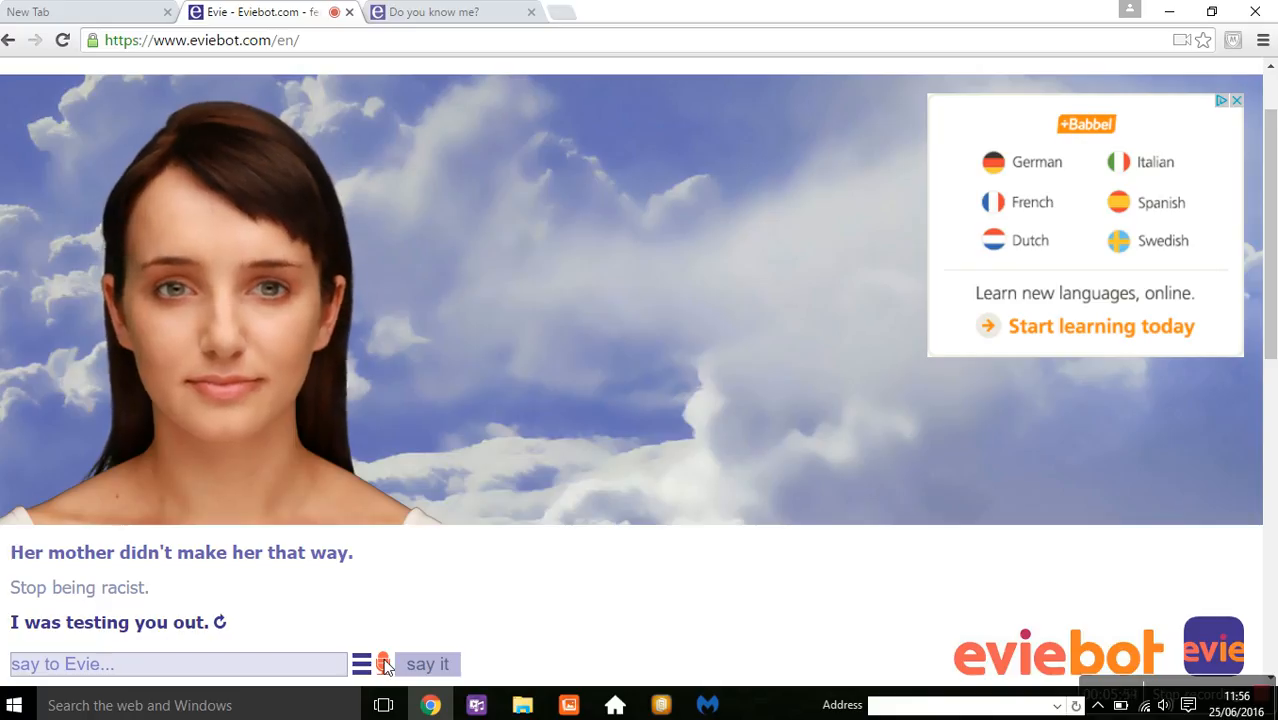
Dismiss the 'check your microphone' alert and say 'Ok.' to Evie
click(381, 664)
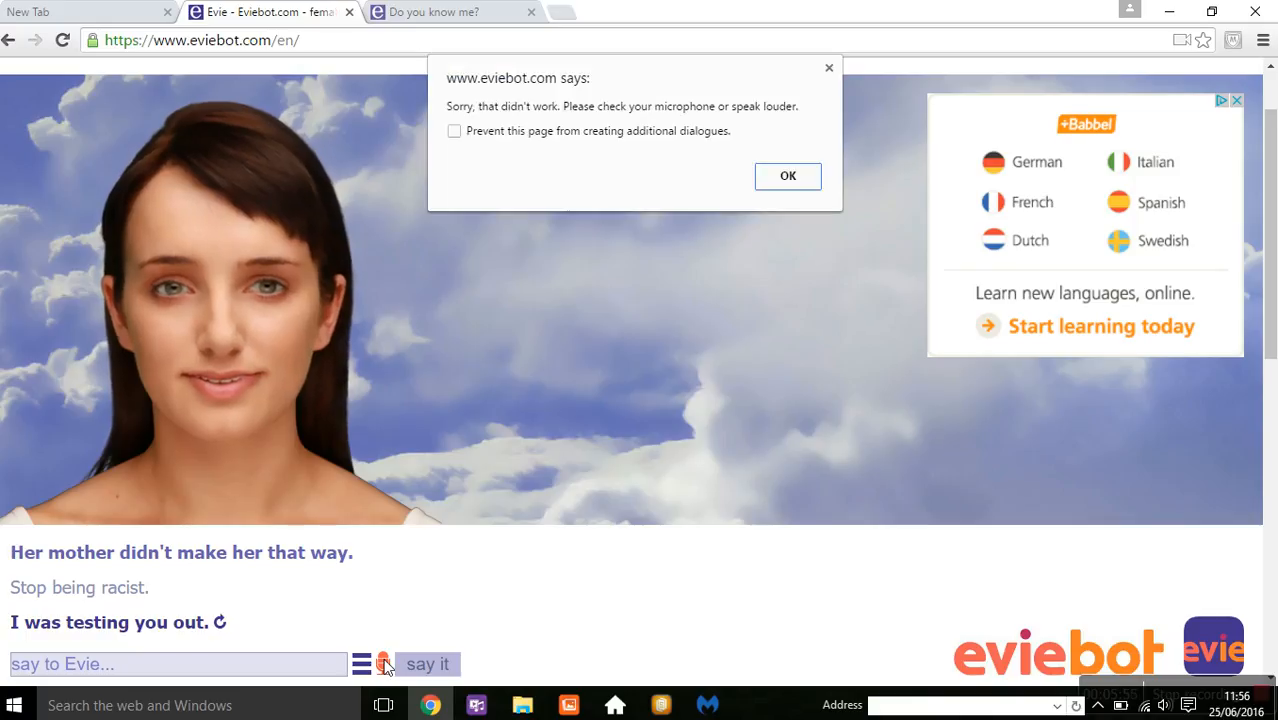
click(787, 176)
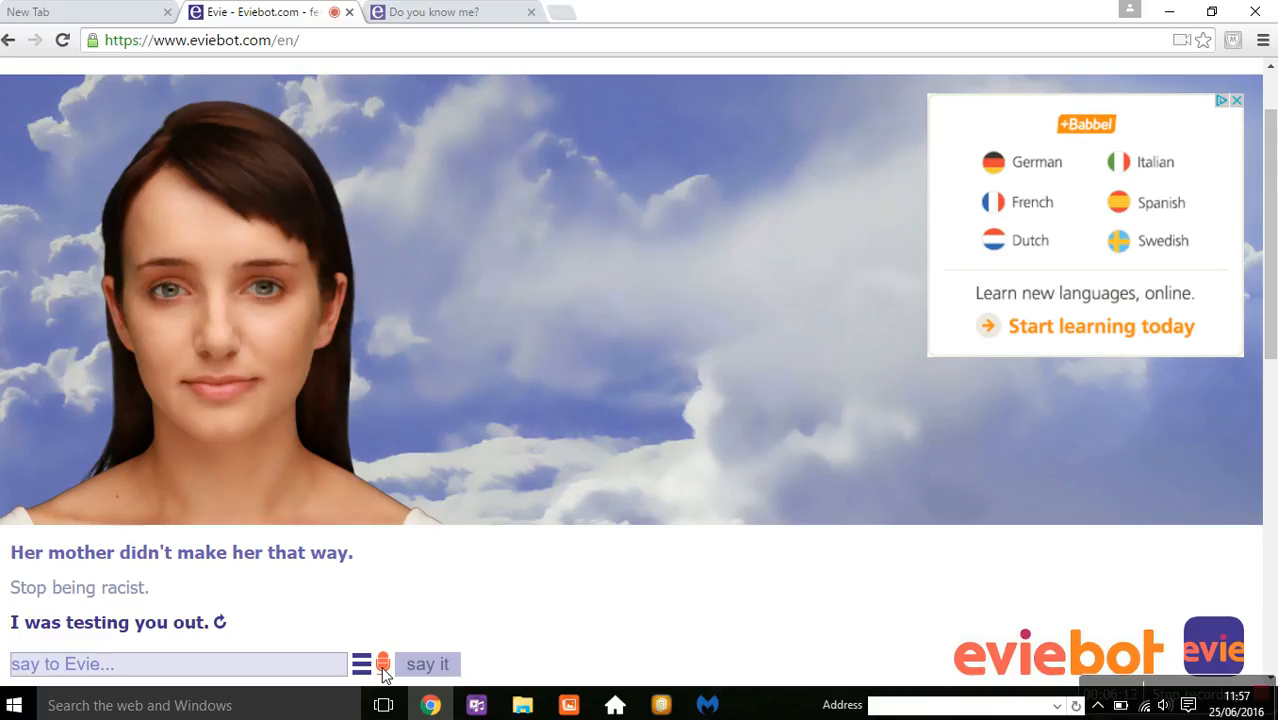
click(427, 664)
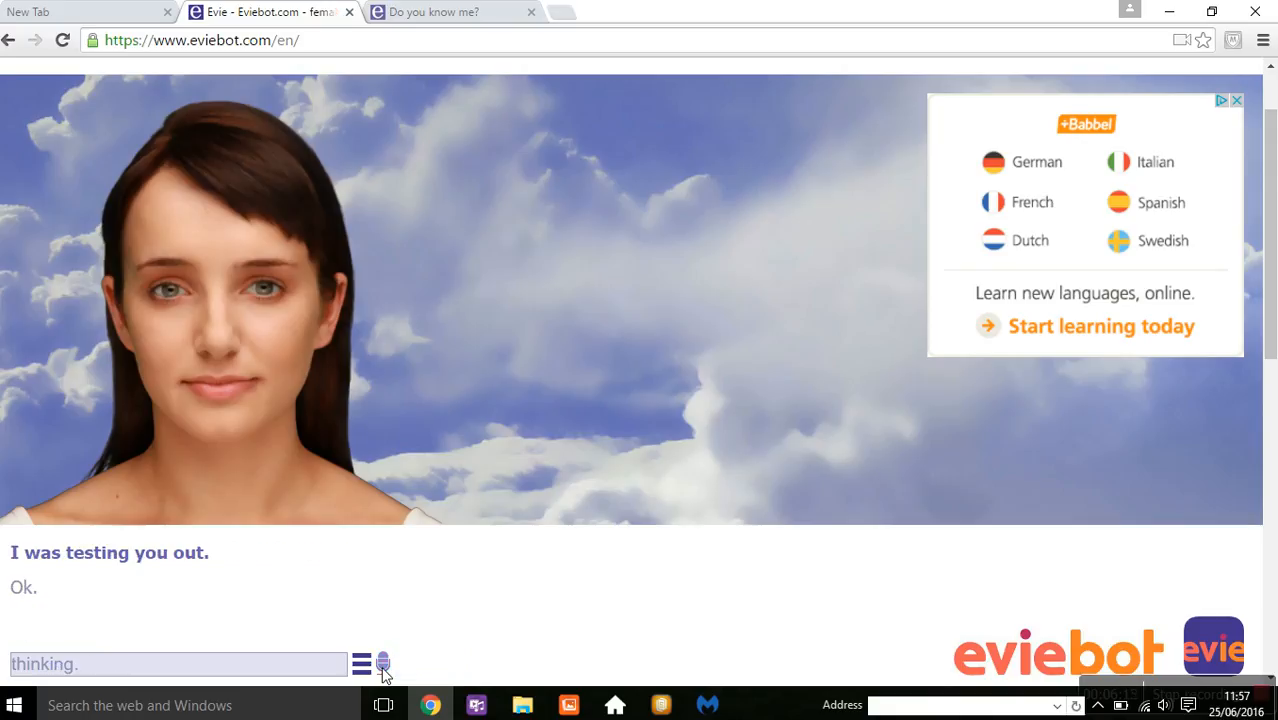